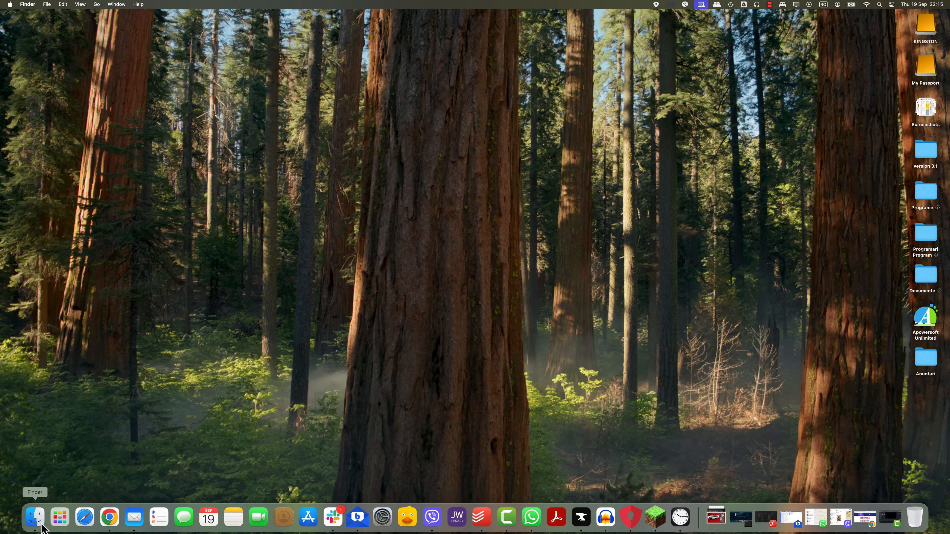
- Bring up a Finder window on the Applications folder from the Dock
left_click(35, 518)
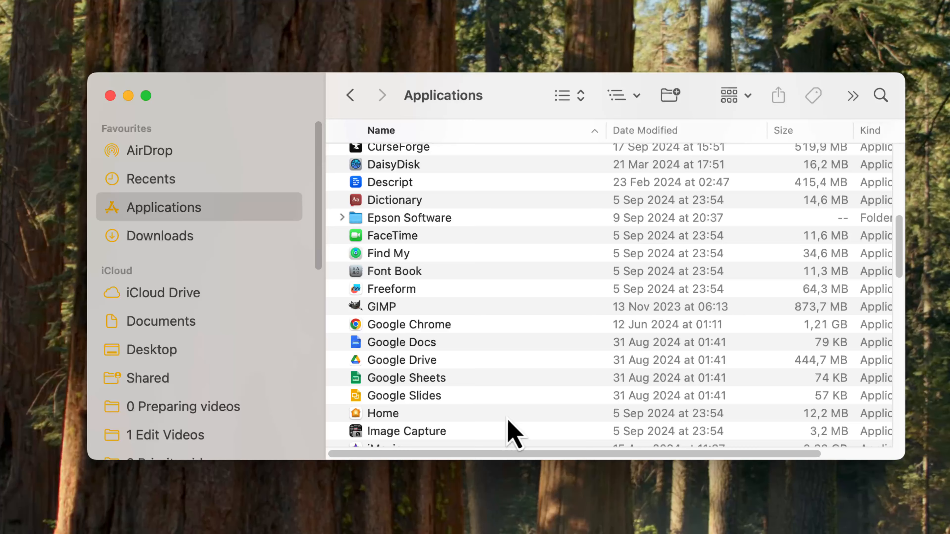
- Scroll the Applications list to its end and select the VLC app
scroll("down", 3)
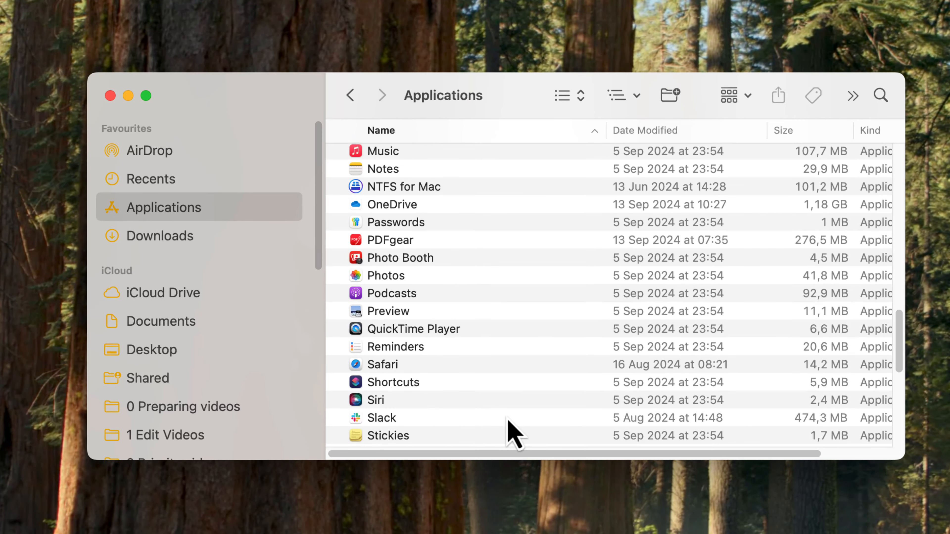
scroll("down", 3)
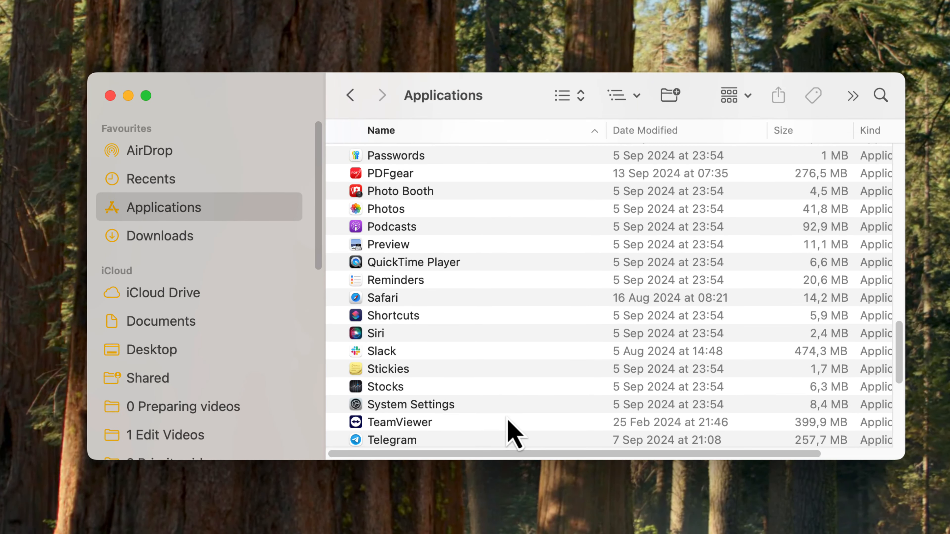
scroll("down", 3)
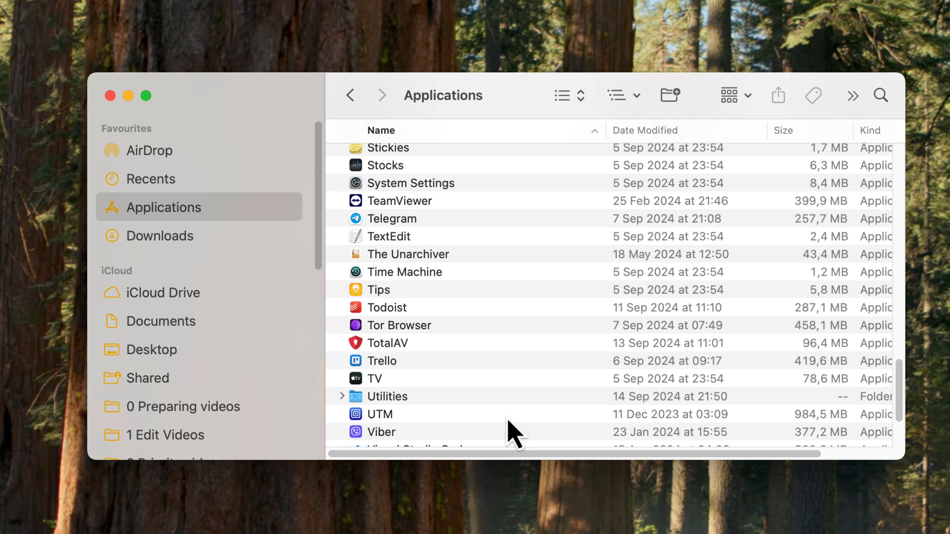
scroll("down", 3)
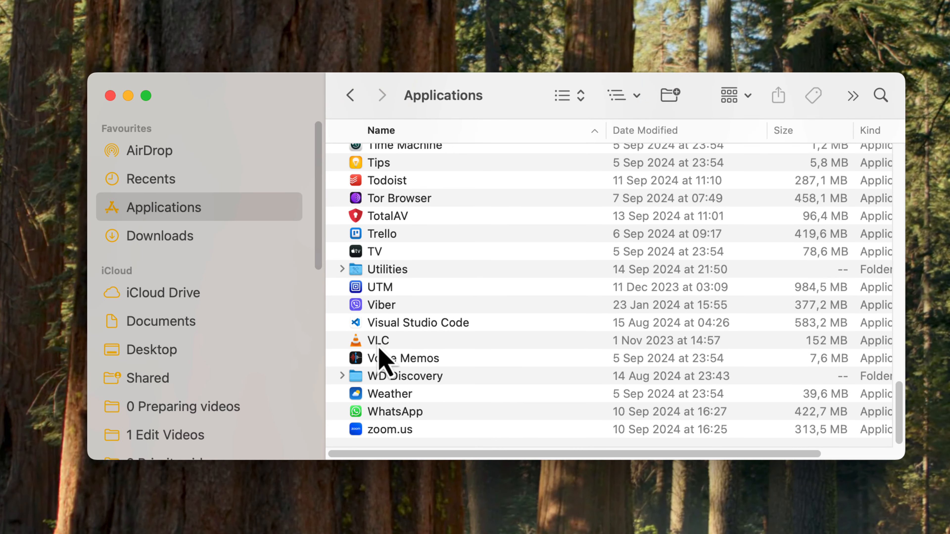
left_click(378, 340)
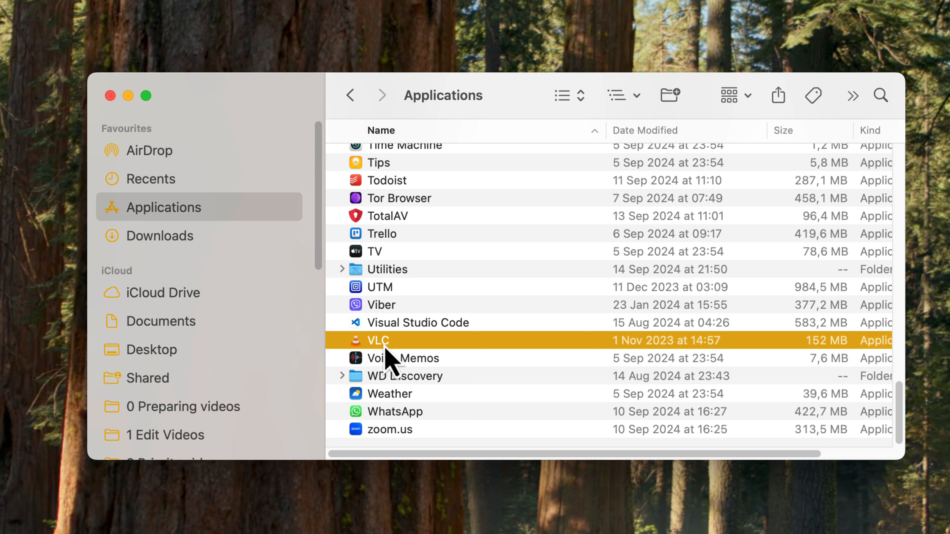
- Send VLC to the Bin using its context-menu Move to Bin action
right_click(377, 340)
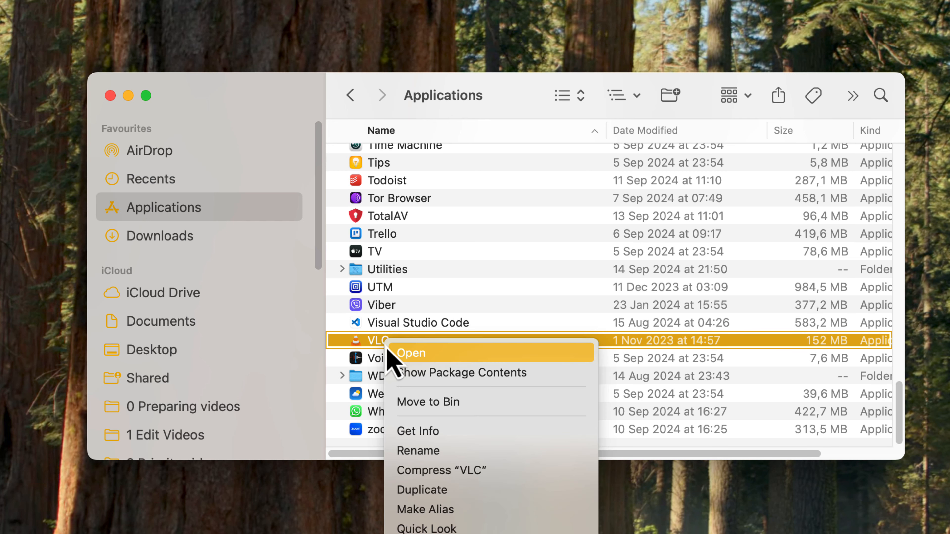
mouse_move(491, 401)
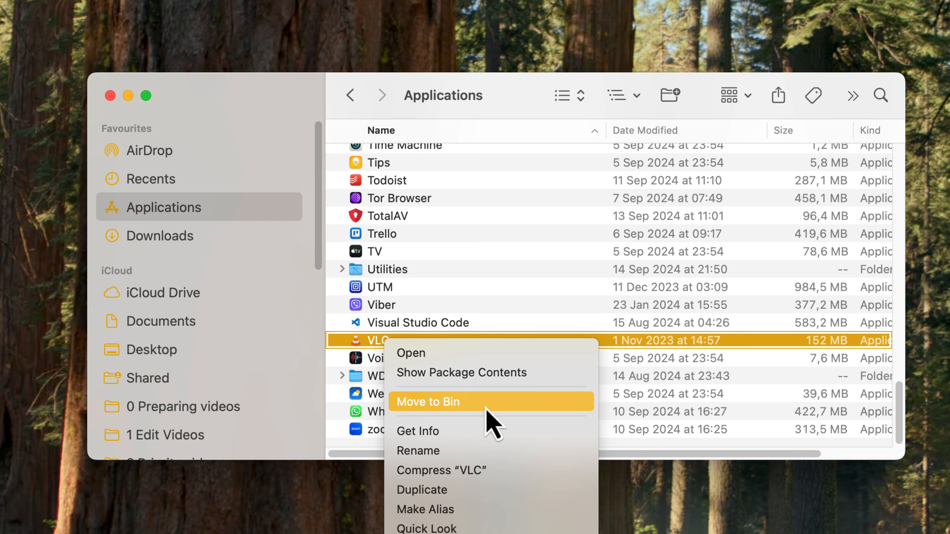
left_click(428, 401)
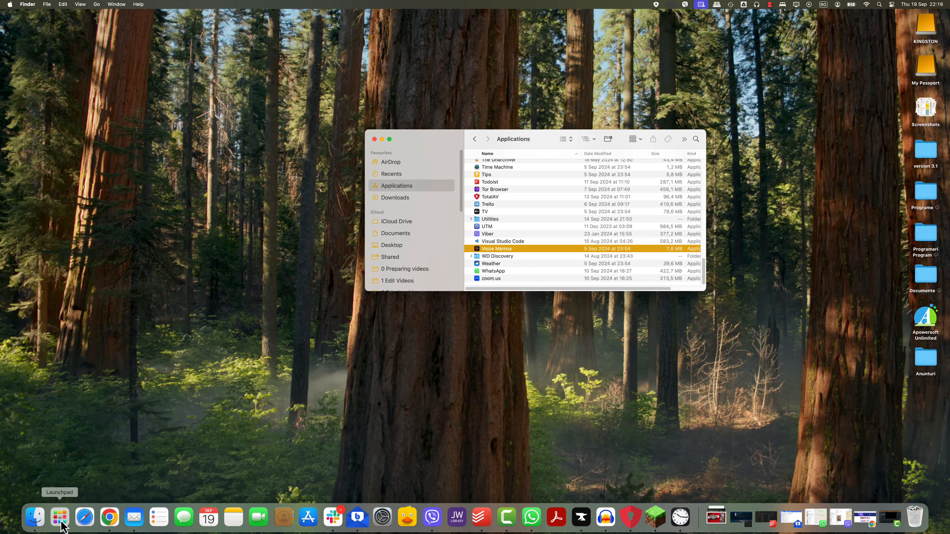
- Launch Launchpad from the Dock and page right to its last app page
left_click(59, 518)
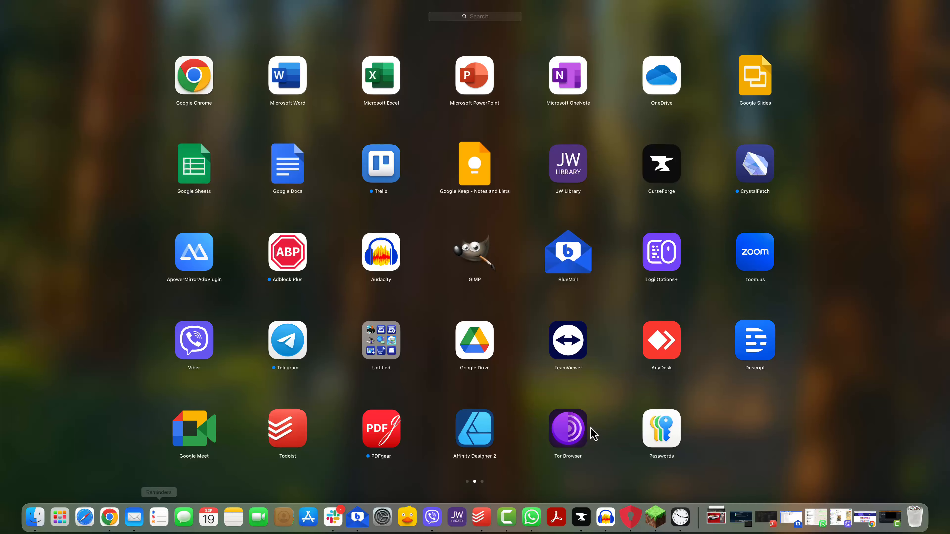
scroll("right", 3)
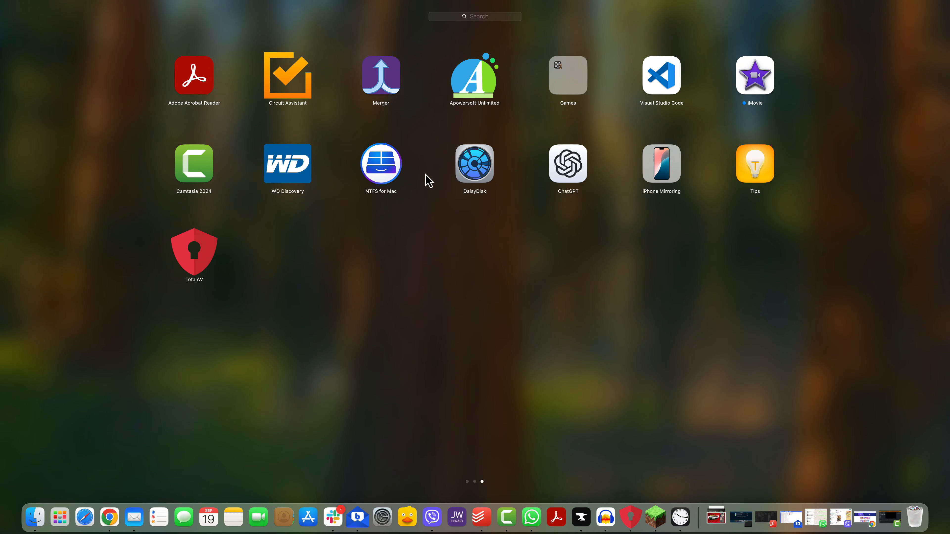
mouse_move(384, 102)
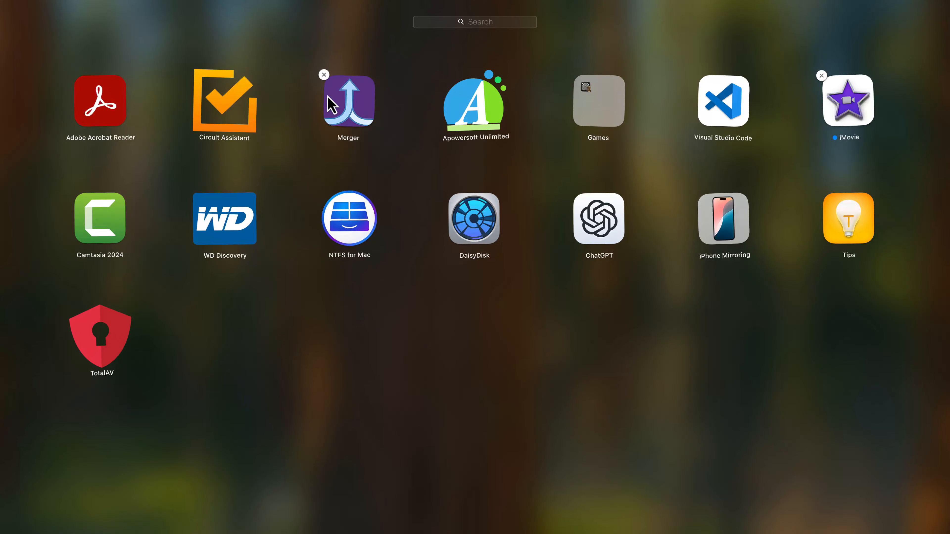
mouse_move(363, 232)
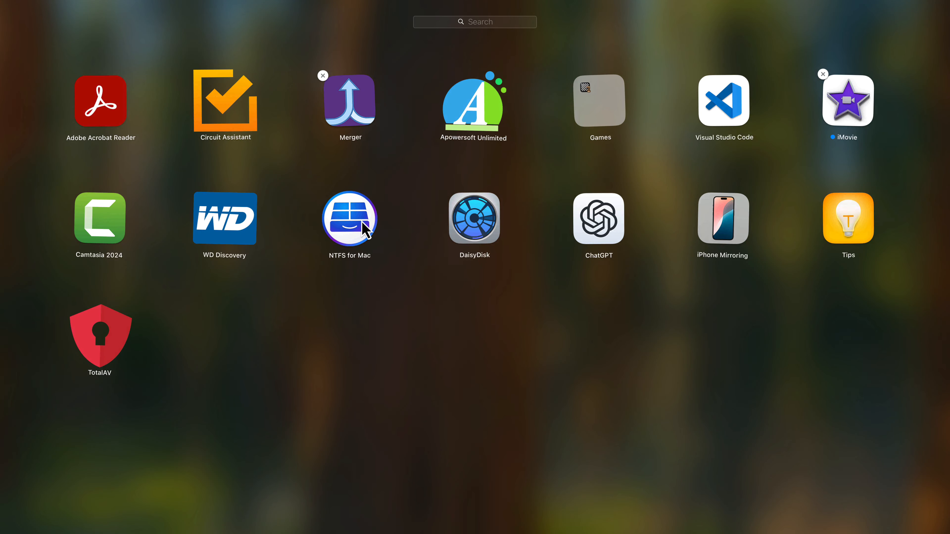
mouse_move(645, 154)
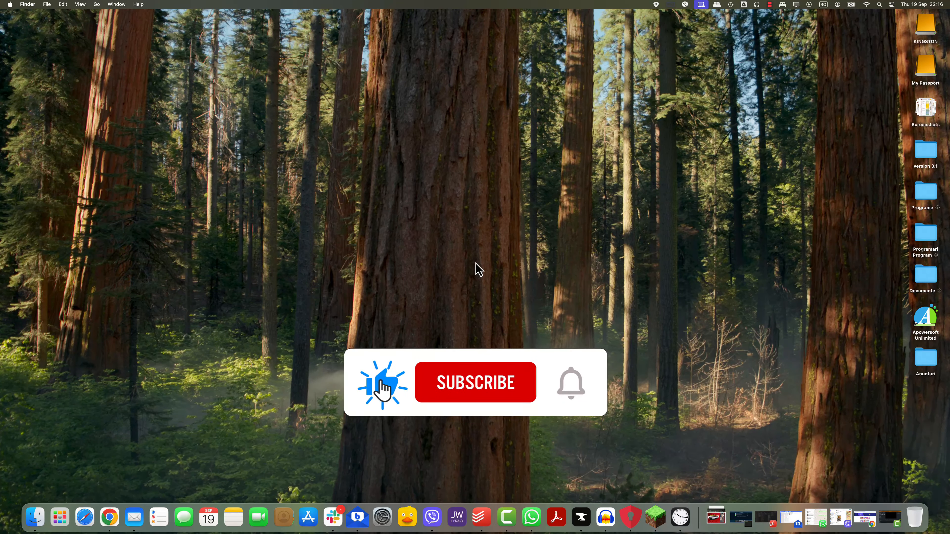
- Exit Launchpad by clicking empty areas, returning to the plain desktop
left_click(475, 382)
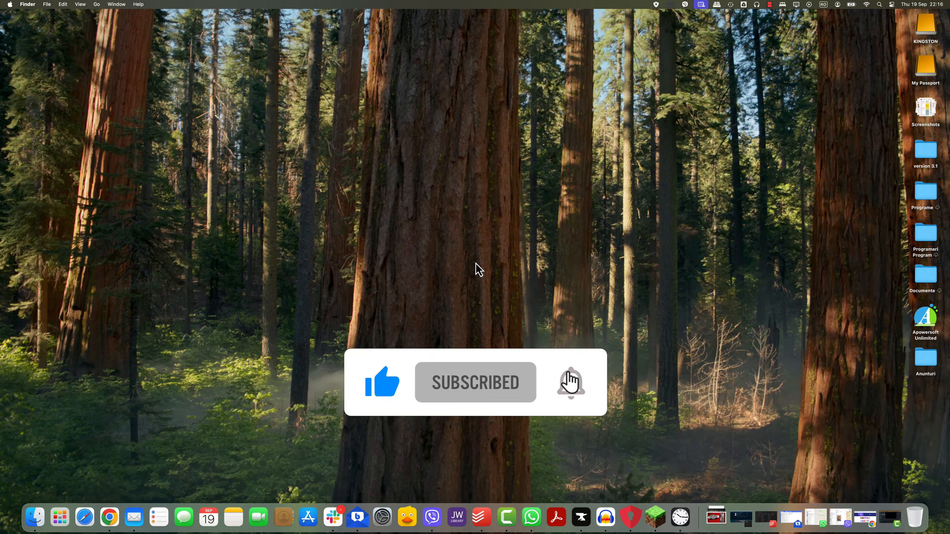
left_click(569, 383)
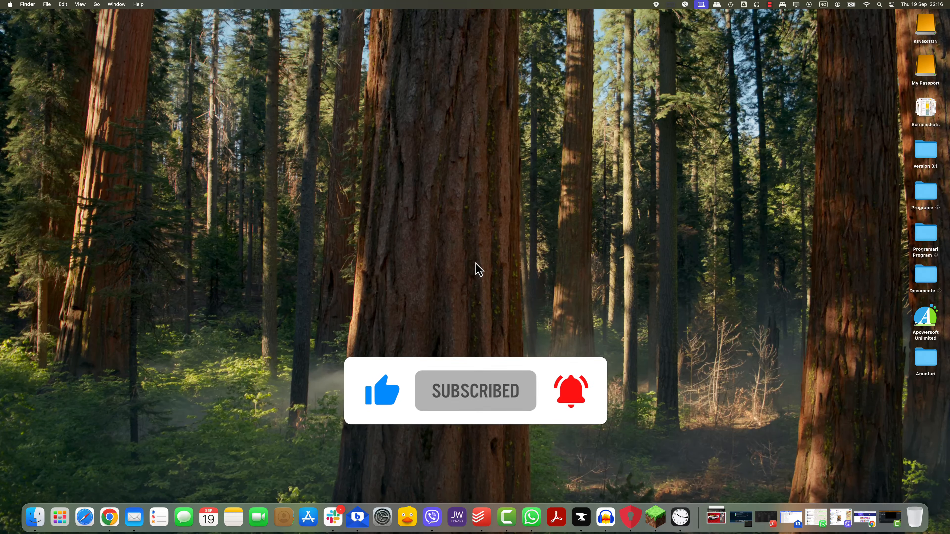